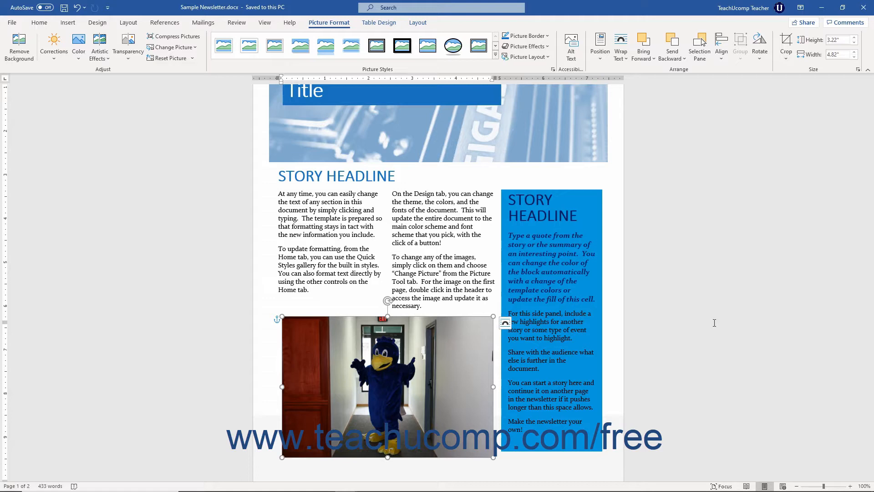
{"action": "mouse_move", "coordinate": [684, 260]}
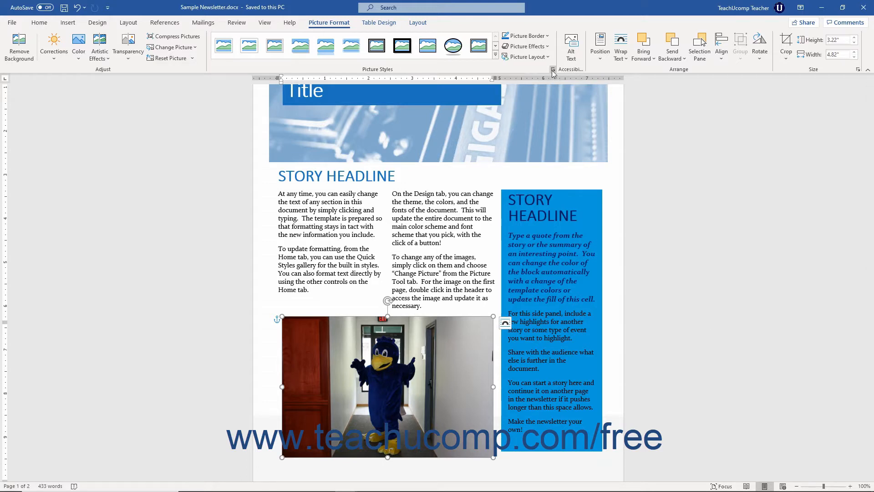
{"action": "mouse_move", "coordinate": [552, 69]}
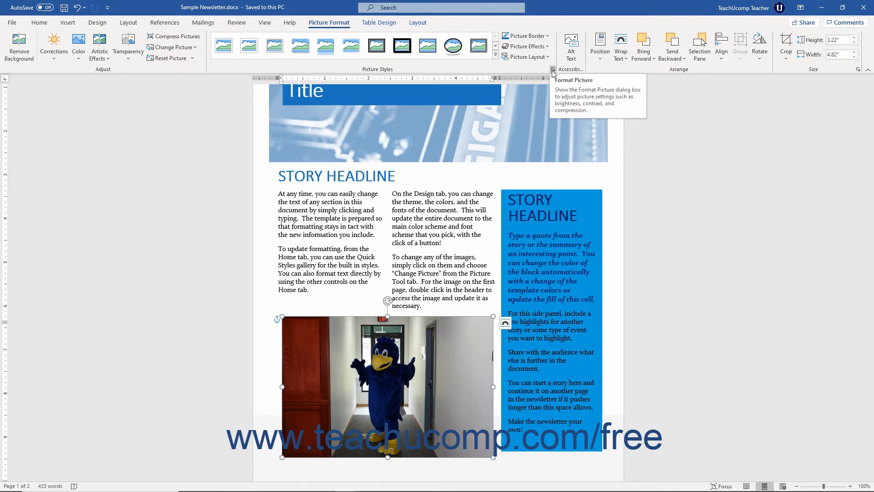
Open, close and reopen Format Picture, then view Fill & Line and Effects options.
{"action": "left_click", "coordinate": [552, 73]}
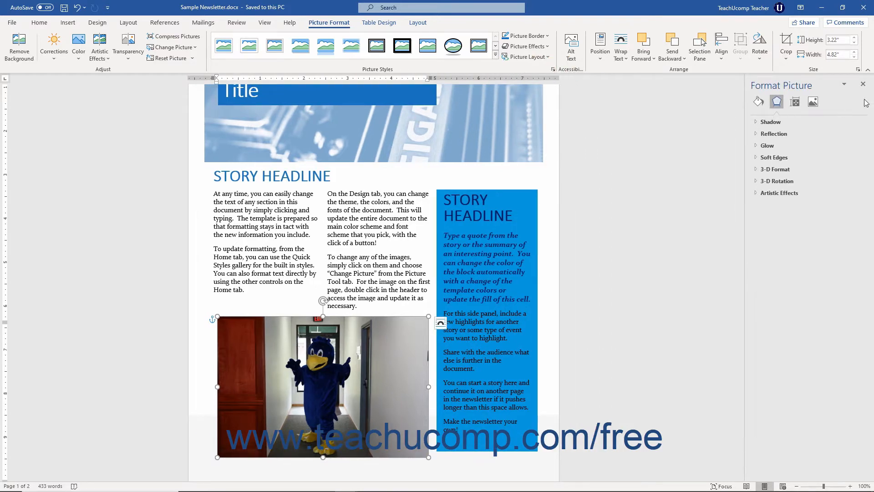
{"action": "mouse_move", "coordinate": [864, 84]}
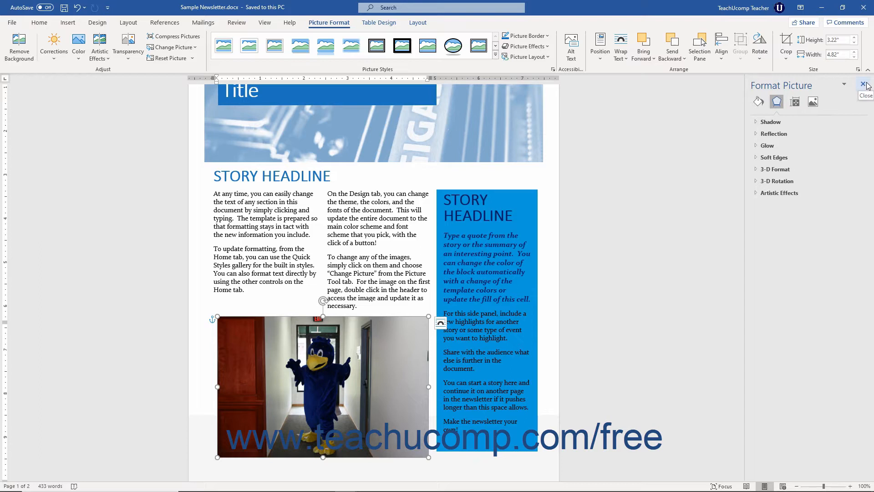
{"action": "left_click", "coordinate": [867, 85]}
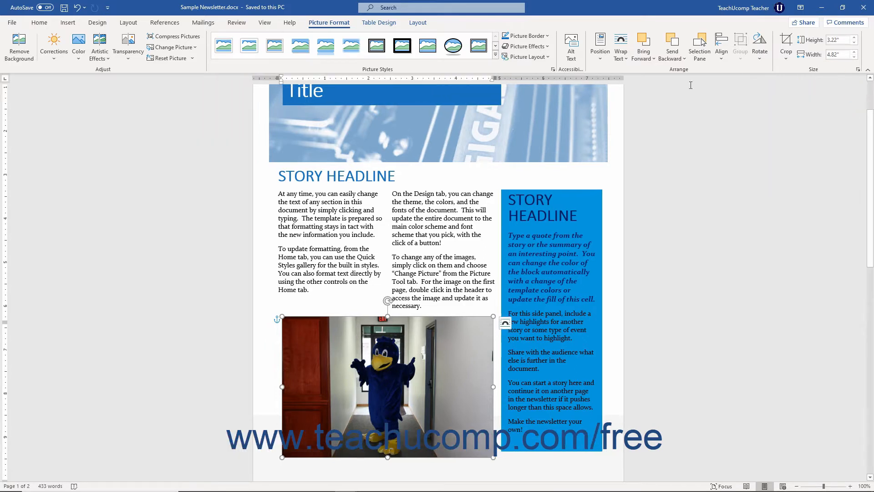
{"action": "left_click", "coordinate": [553, 69]}
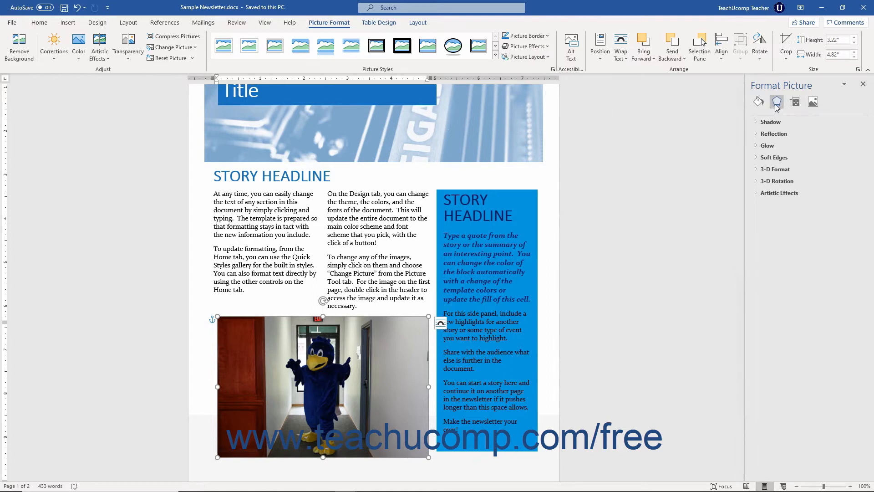
{"action": "mouse_move", "coordinate": [759, 102]}
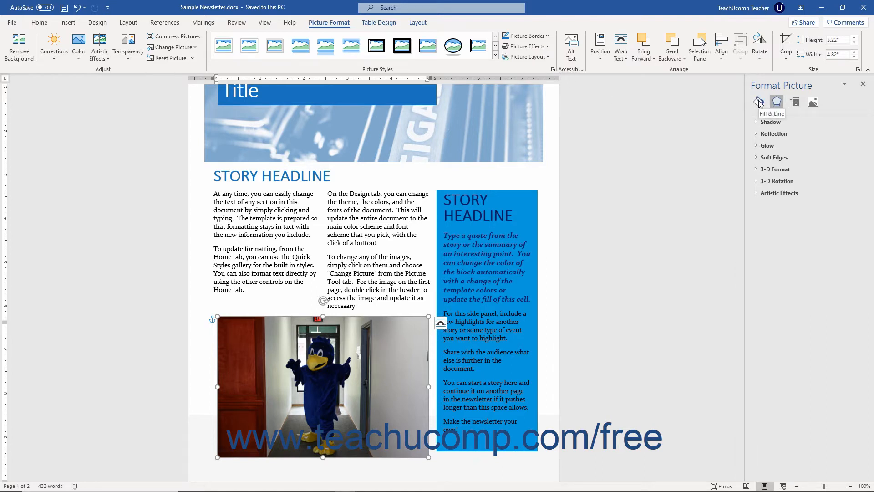
{"action": "left_click", "coordinate": [758, 102]}
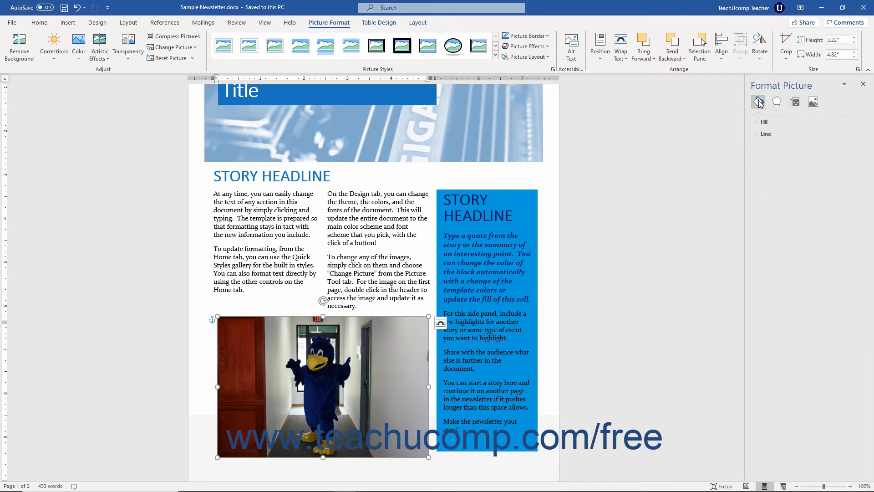
{"action": "left_click", "coordinate": [777, 102]}
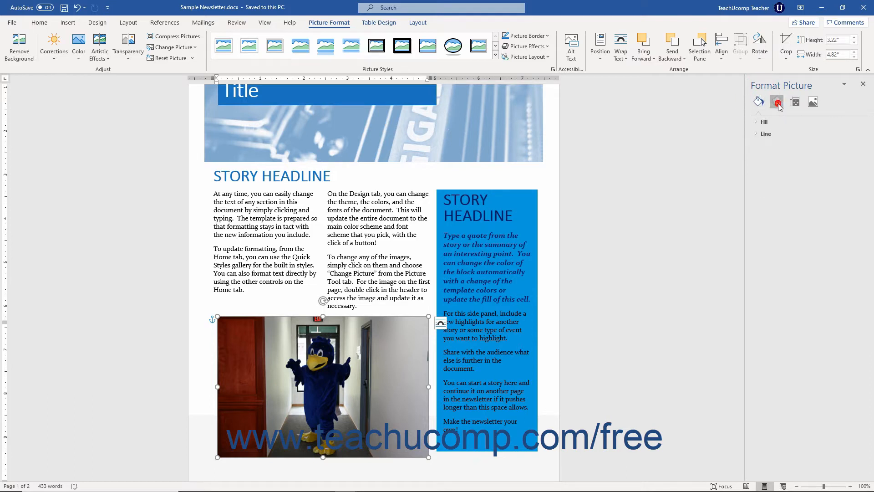
{"action": "left_click", "coordinate": [777, 102]}
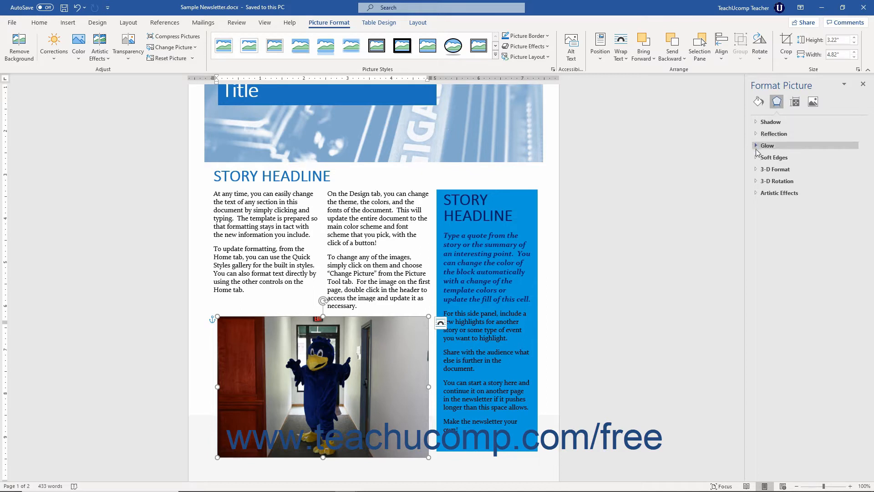
Expand the Soft Edges section in the mascot photo's Effects options.
{"action": "left_click", "coordinate": [774, 157]}
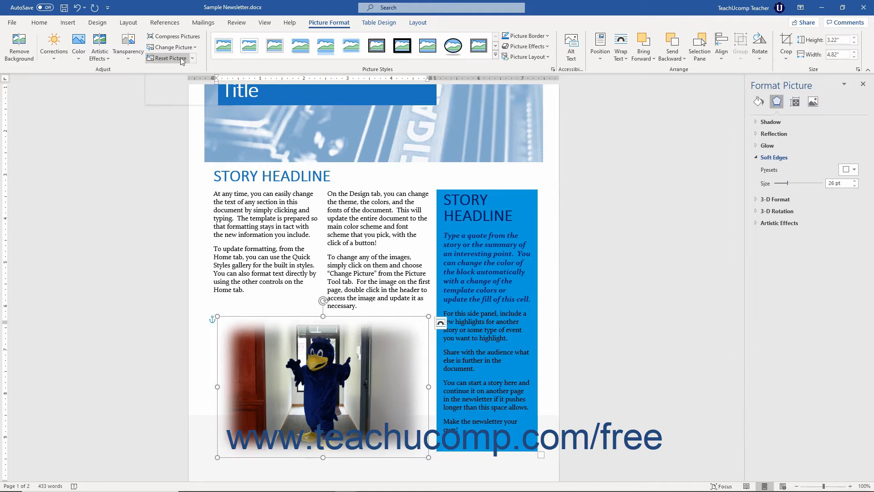
{"action": "mouse_move", "coordinate": [167, 58]}
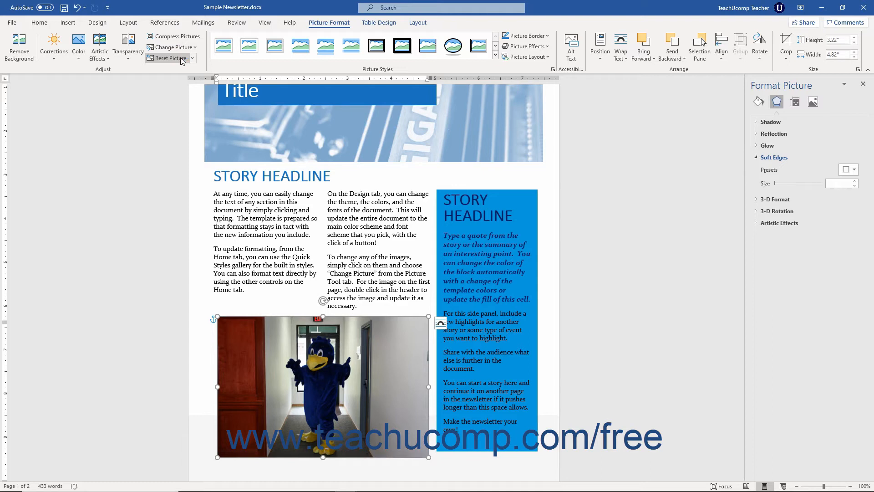
{"action": "mouse_move", "coordinate": [790, 109]}
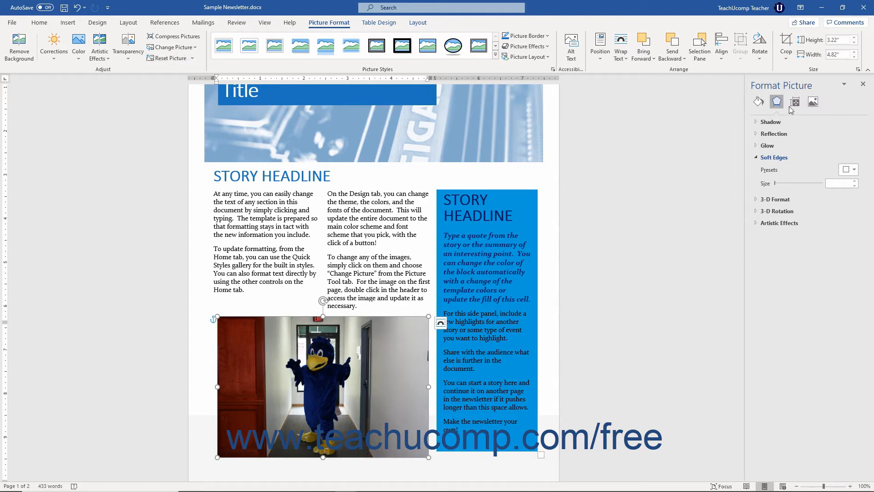
View the Picture corrections and crop options, then switch the pane to Fill & Line.
{"action": "left_click", "coordinate": [813, 102]}
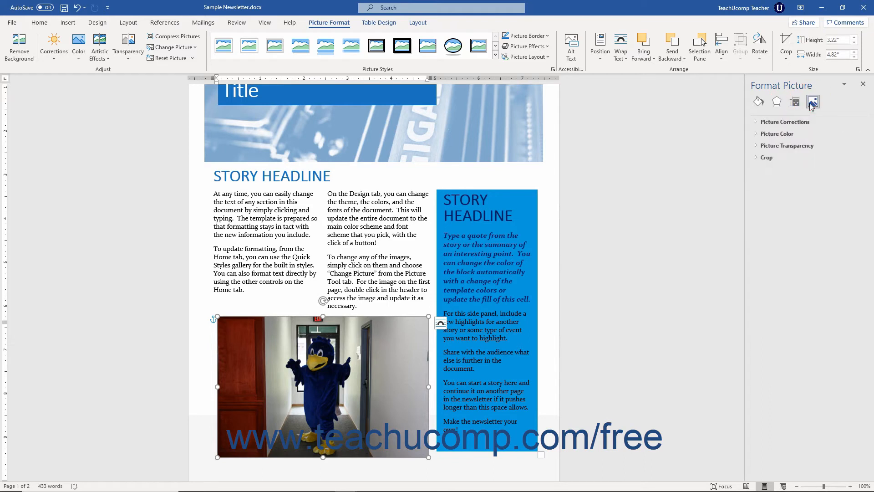
{"action": "mouse_move", "coordinate": [758, 102]}
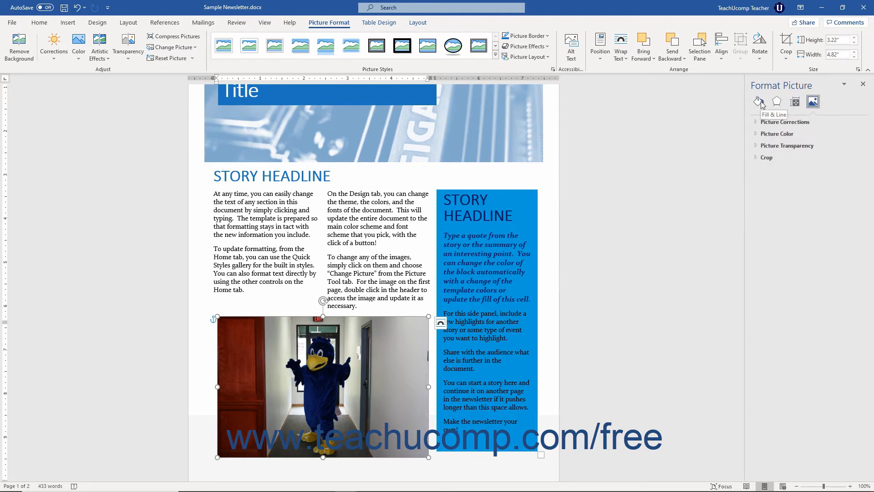
{"action": "left_click", "coordinate": [759, 102]}
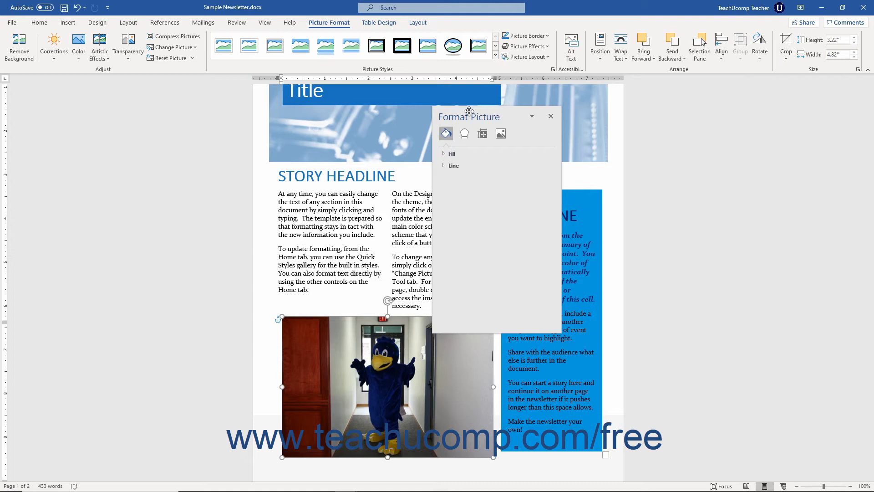
{"action": "mouse_move", "coordinate": [470, 114]}
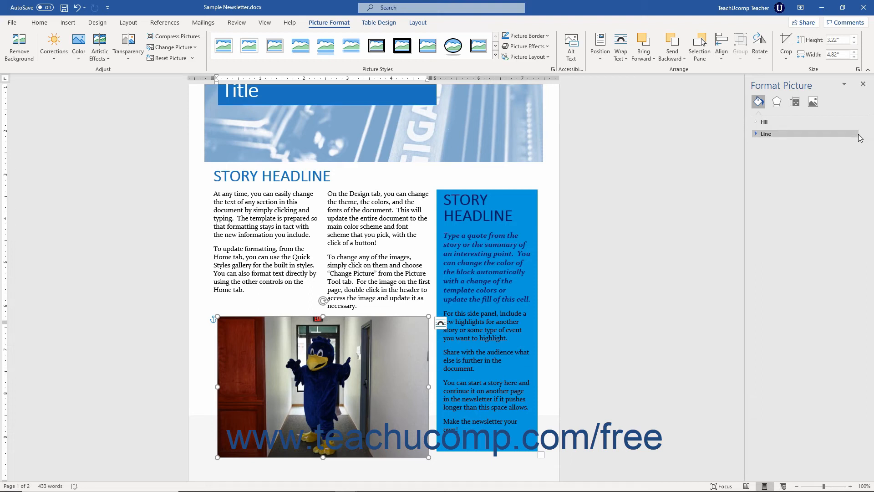
{"action": "mouse_move", "coordinate": [807, 179]}
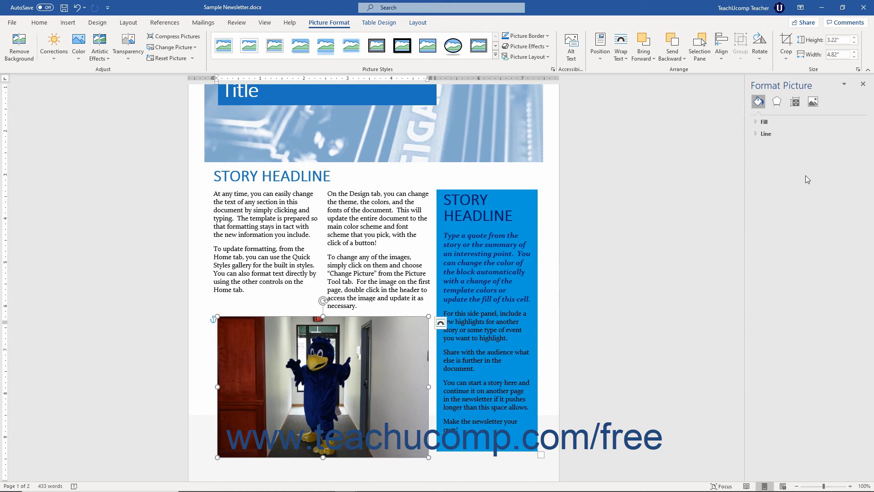
{"action": "mouse_move", "coordinate": [746, 188]}
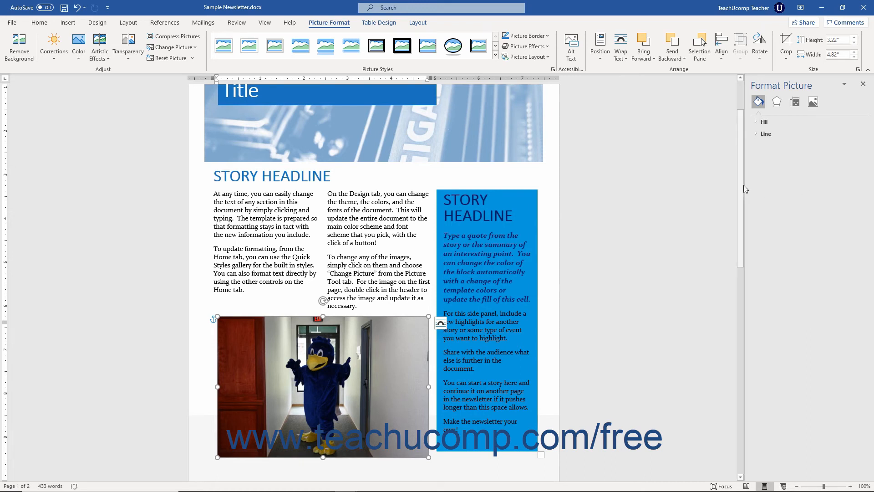
{"action": "mouse_move", "coordinate": [746, 189]}
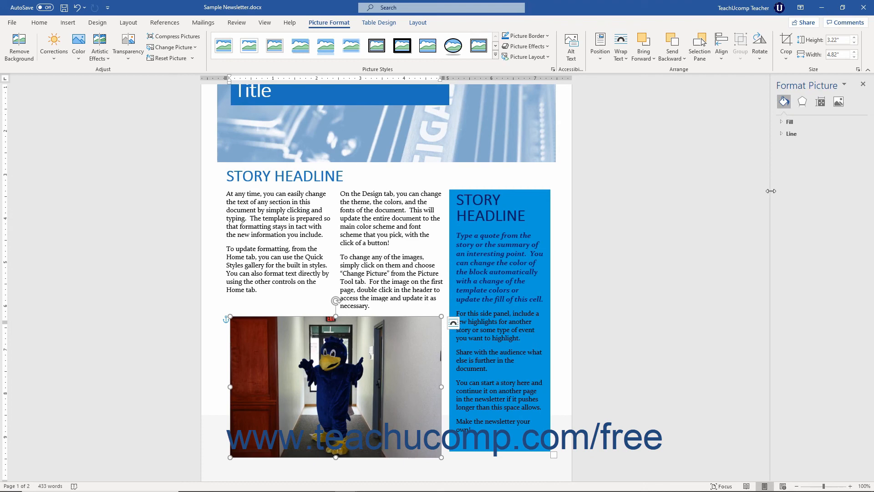
{"action": "mouse_move", "coordinate": [865, 85]}
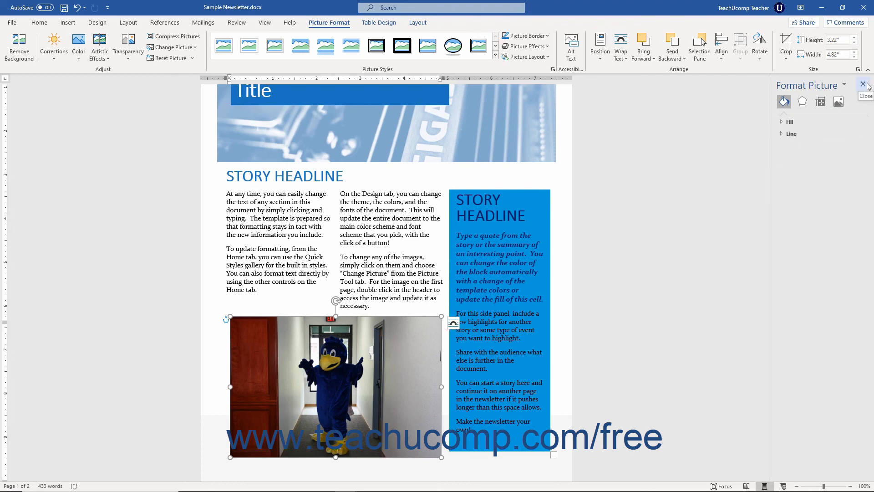